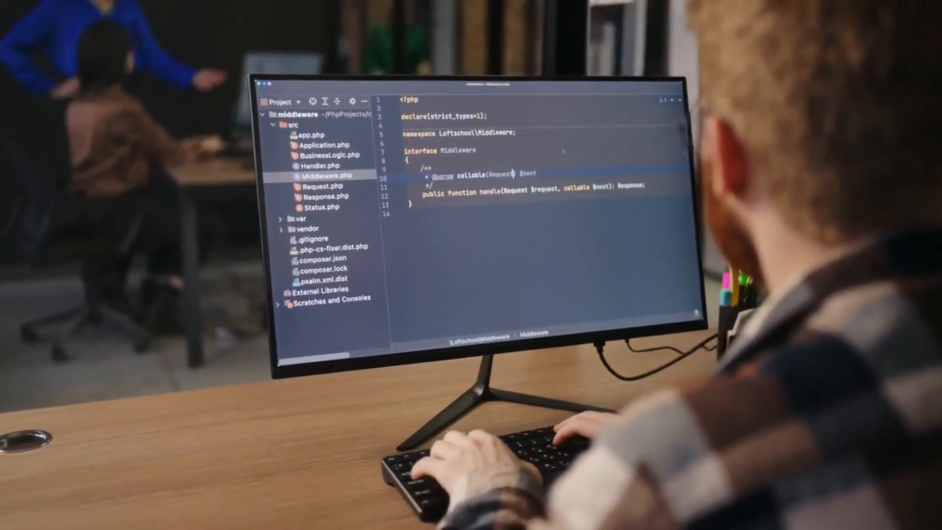
pyautogui.write('Response')
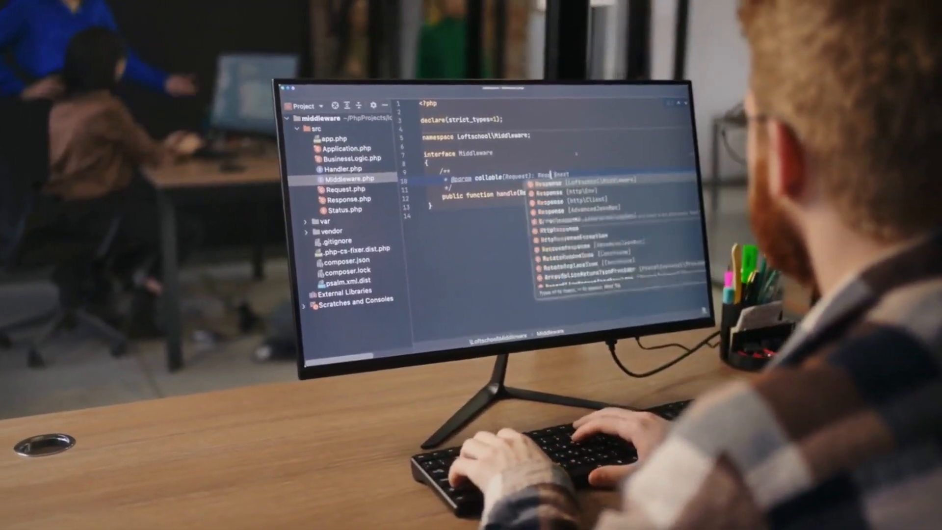